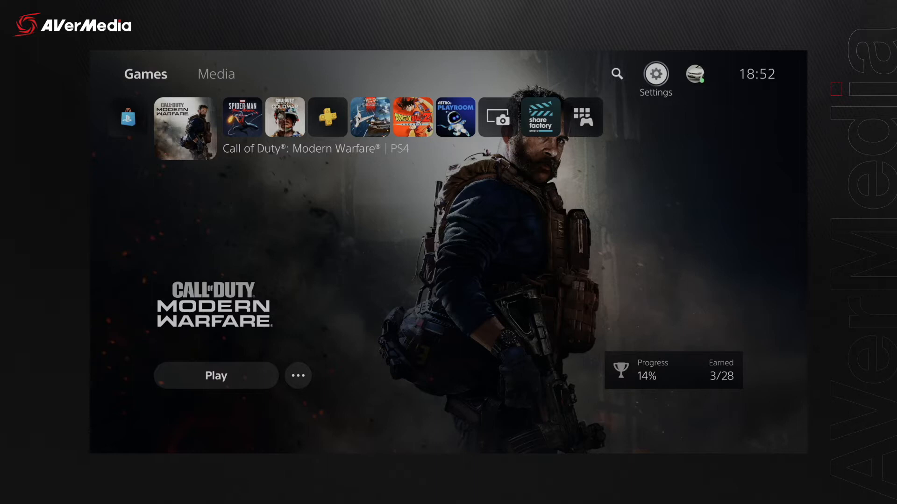
# Reach the PS5 System settings from the home screen's Settings menu
pyautogui.click(655, 74)
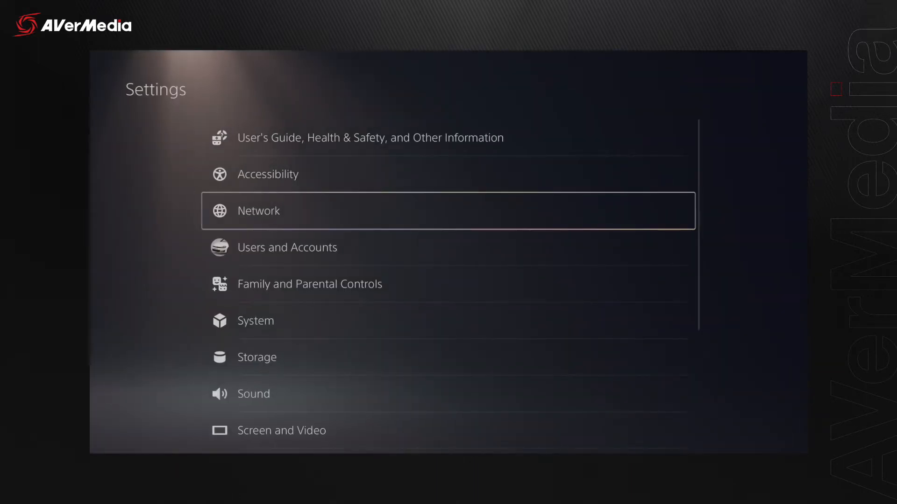
pyautogui.click(256, 320)
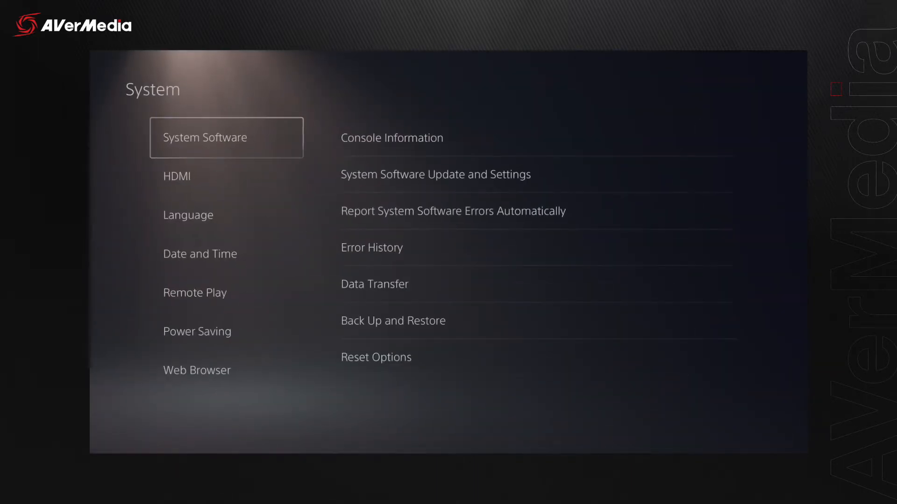
pyautogui.click(177, 176)
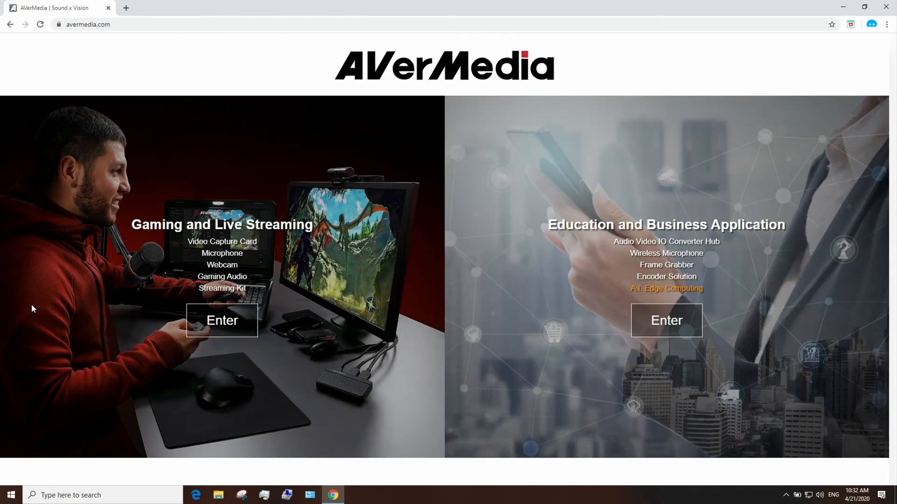
# Enter Gaming and Live Streaming, reach Support Downloads and download Assist Central
pyautogui.click(222, 321)
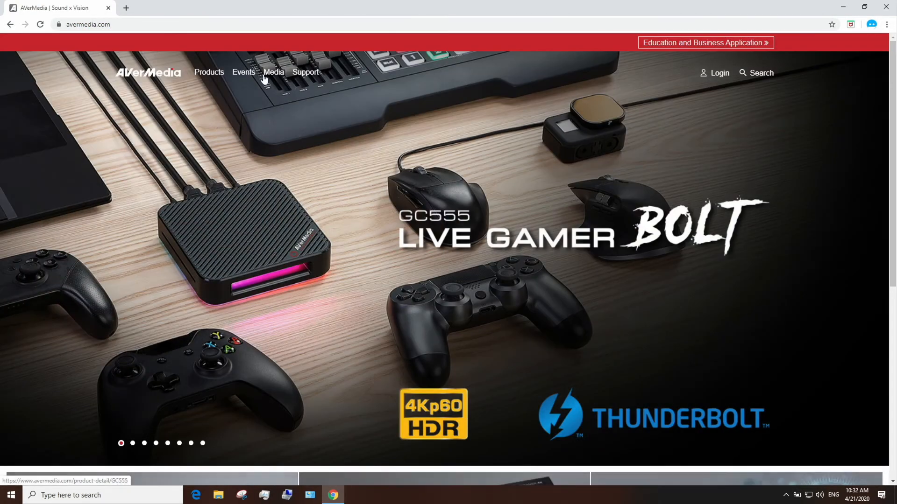
pyautogui.click(305, 72)
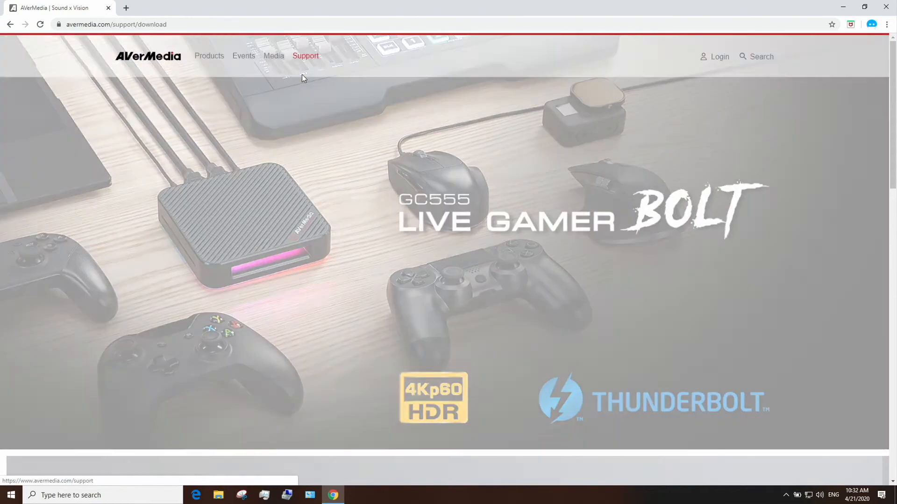
pyautogui.click(306, 55)
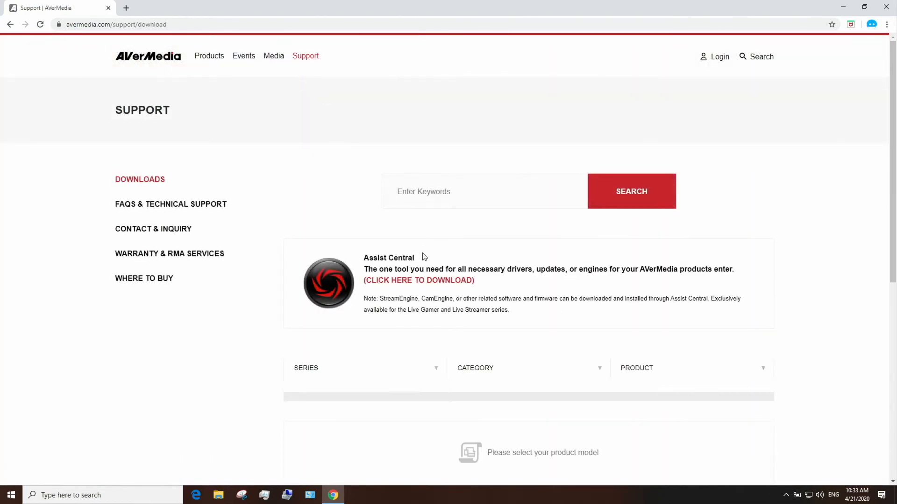
pyautogui.click(418, 280)
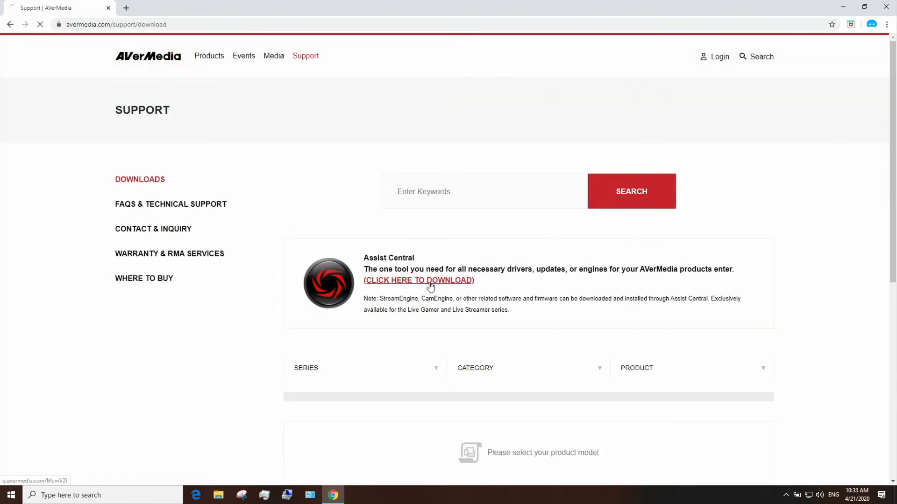
pyautogui.click(419, 280)
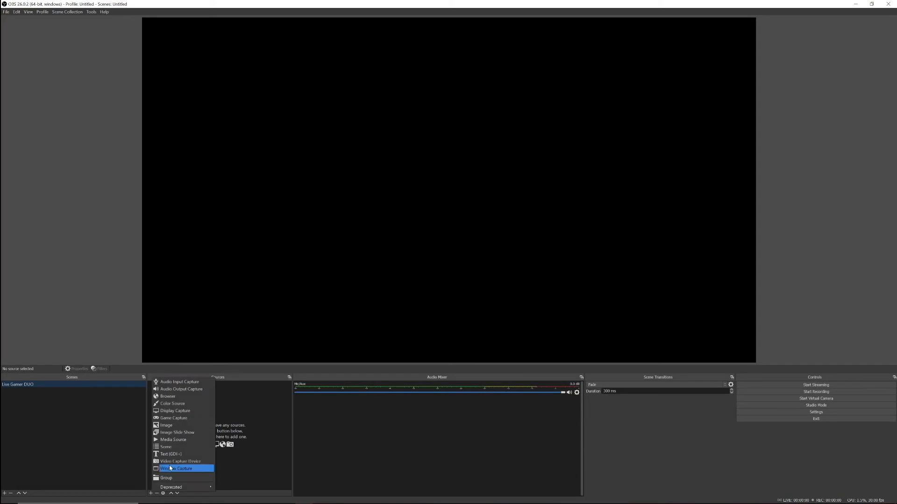
# Create a Video Capture Device source named 'Live Gamer DUO - 1'
pyautogui.click(176, 468)
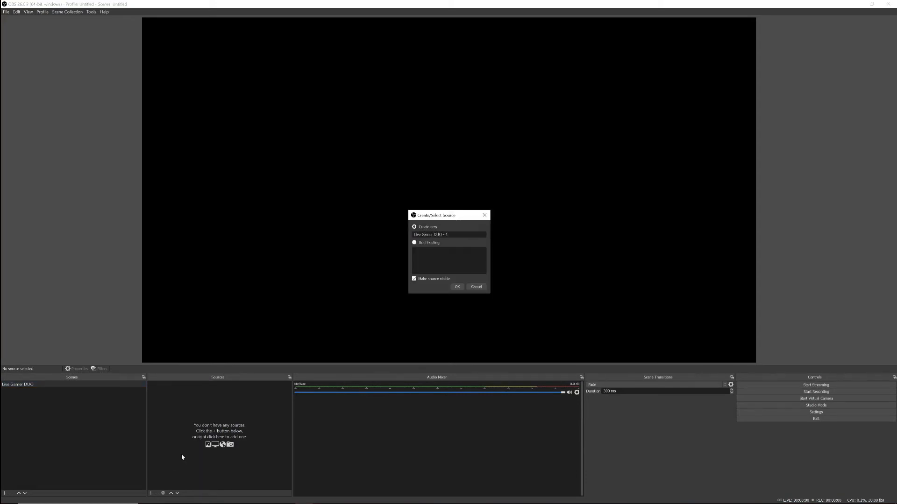
pyautogui.click(457, 287)
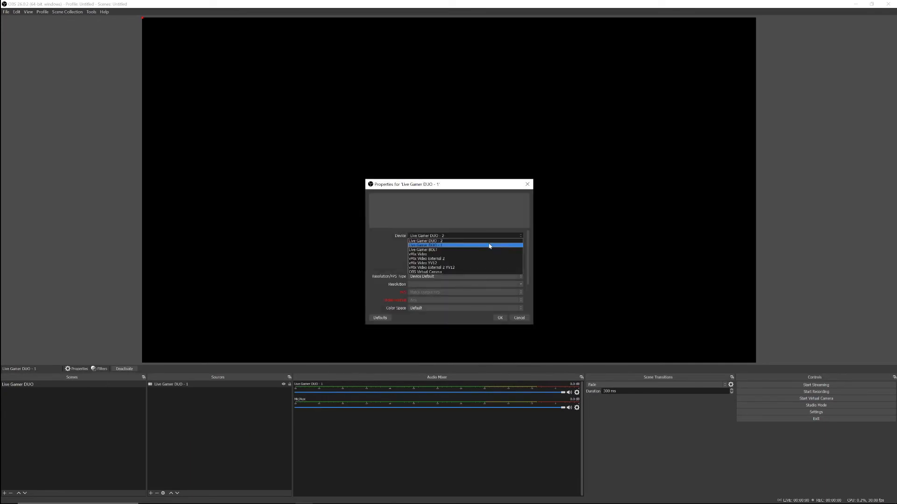